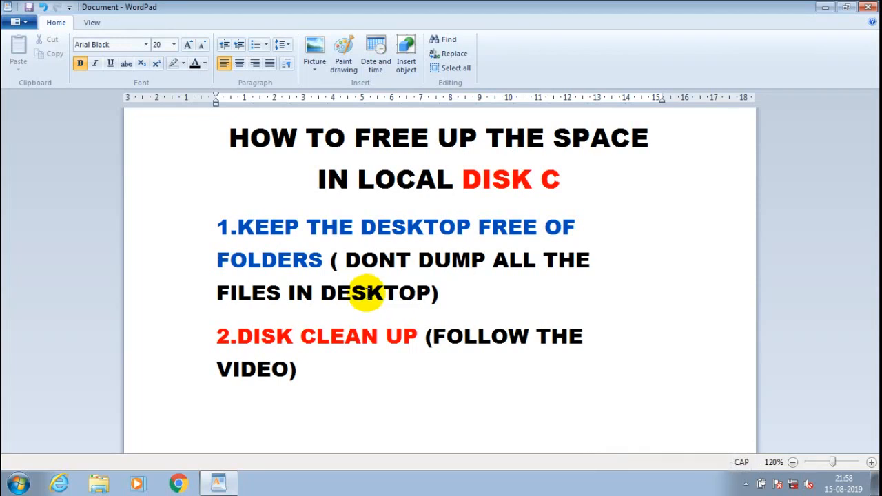
mouse_move(252, 228)
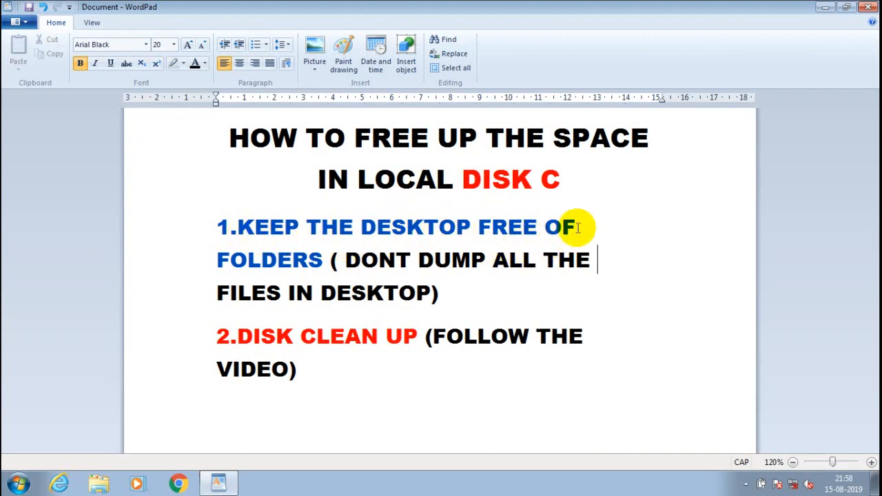
mouse_move(276, 217)
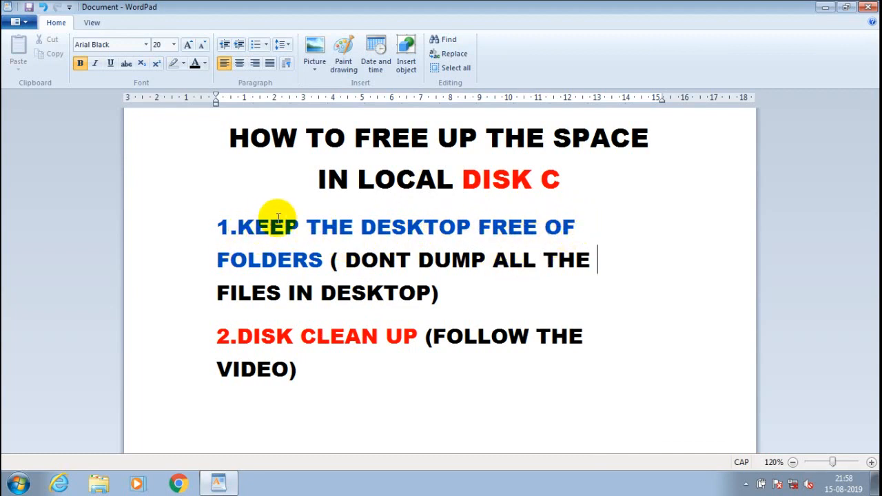
mouse_move(517, 234)
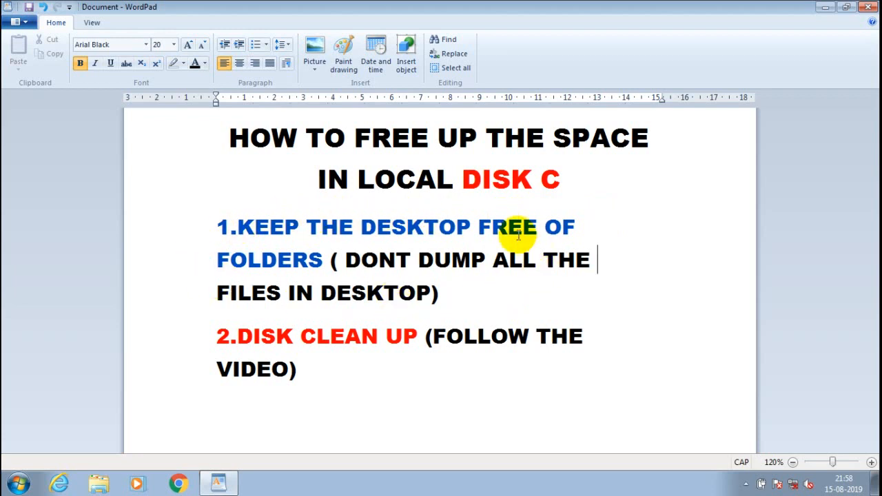
mouse_move(819, 19)
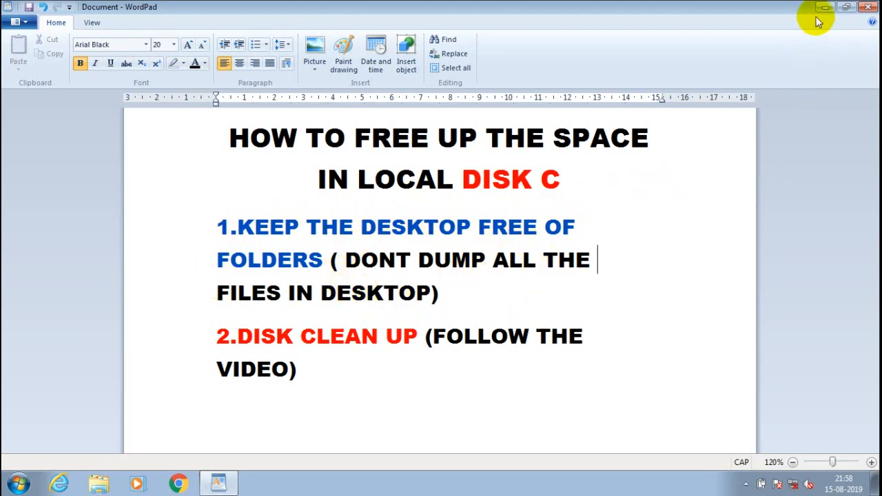
Step: Minimize WordPad and right-click the cluttered desktop full of Creo shortcuts and text files
left_click(826, 7)
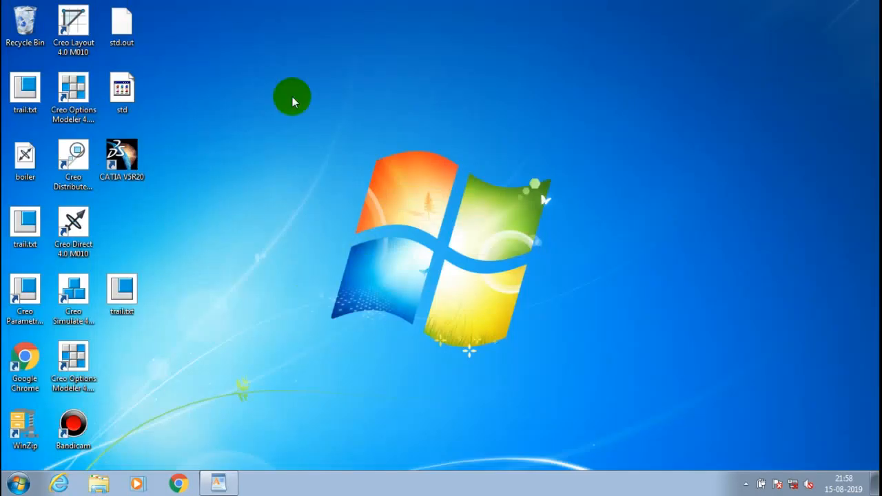
mouse_move(52, 472)
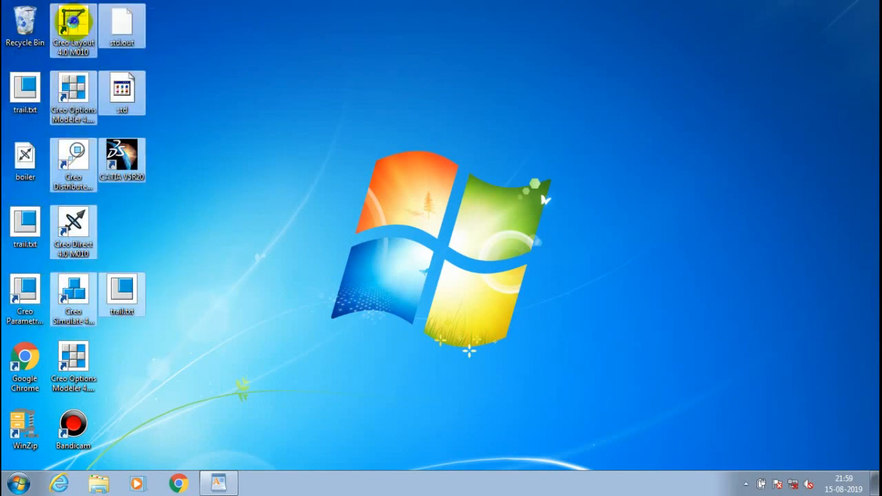
right_click(73, 28)
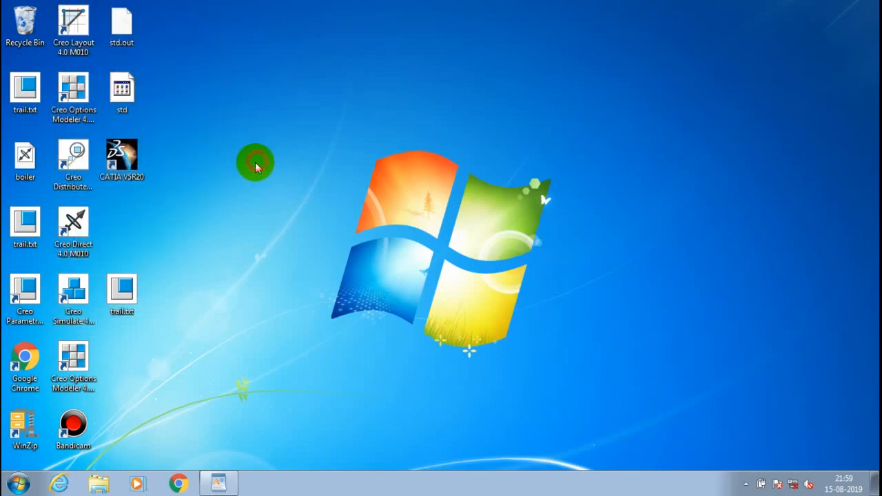
Step: Open Windows Explorer's Computer view showing Local Disk (C:) at 6.84 GB free of 92.6 GB
left_click(99, 483)
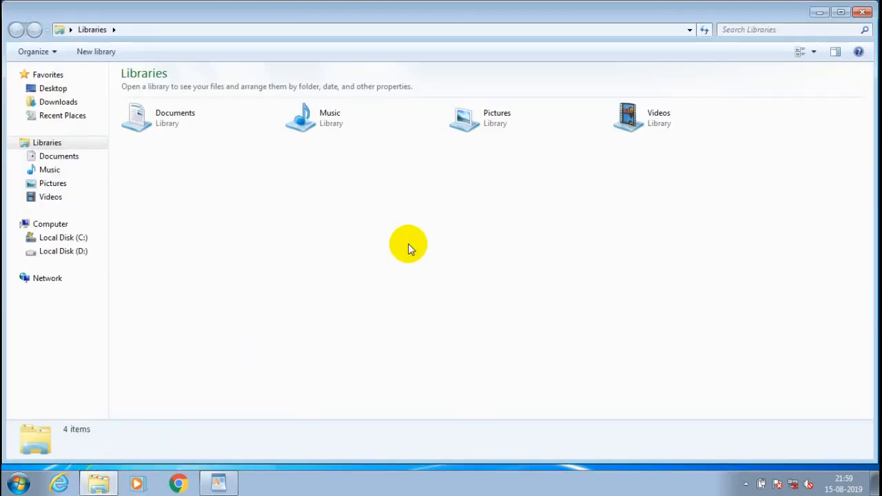
left_click(49, 223)
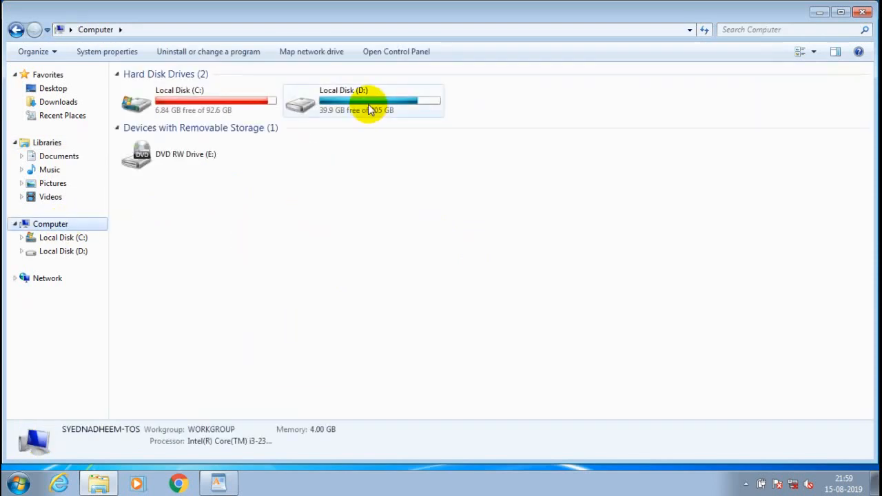
mouse_move(404, 96)
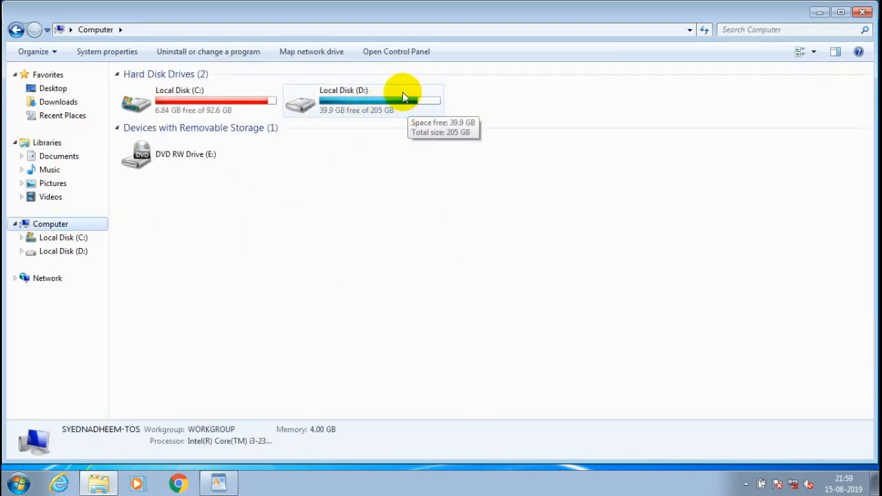
mouse_move(505, 204)
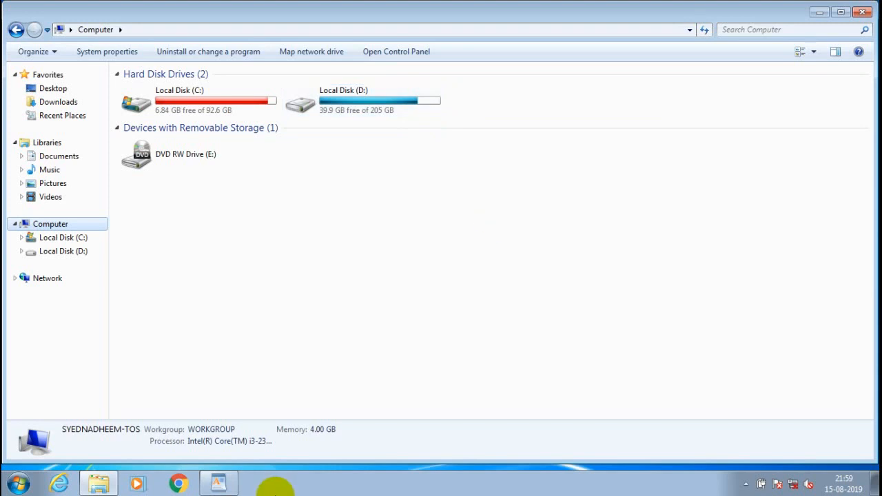
Step: Restore the WordPad notes and highlight the DISK CLEAN UP heading
left_click(217, 483)
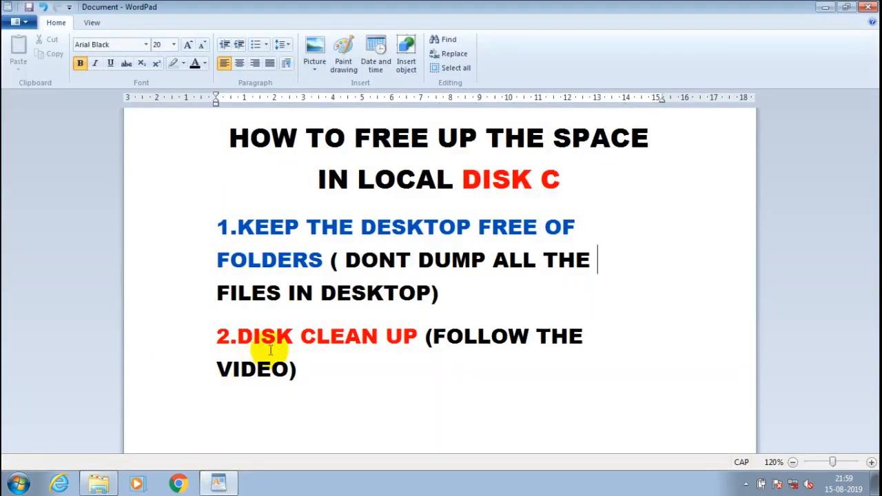
left_click_drag(240, 336, 390, 336)
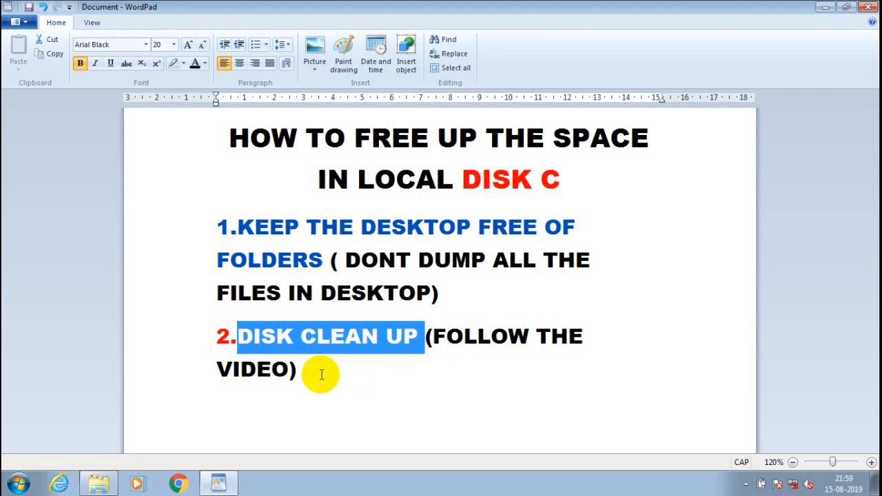
left_click(429, 366)
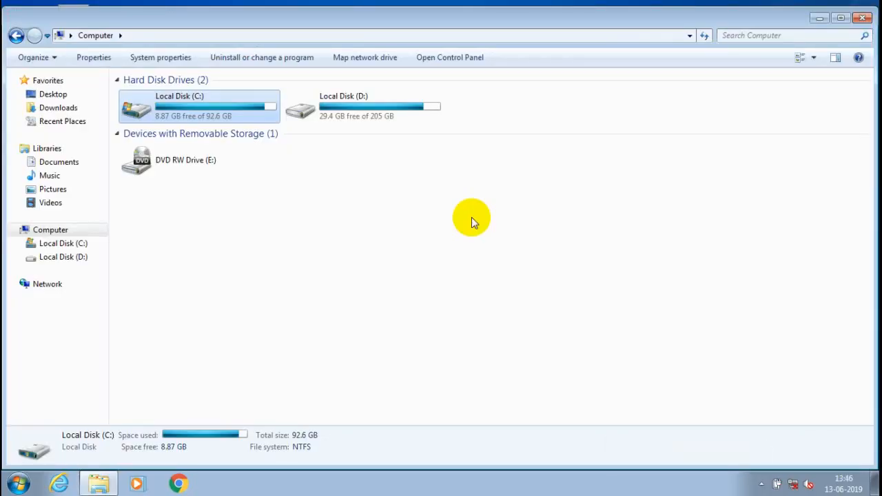
mouse_move(181, 90)
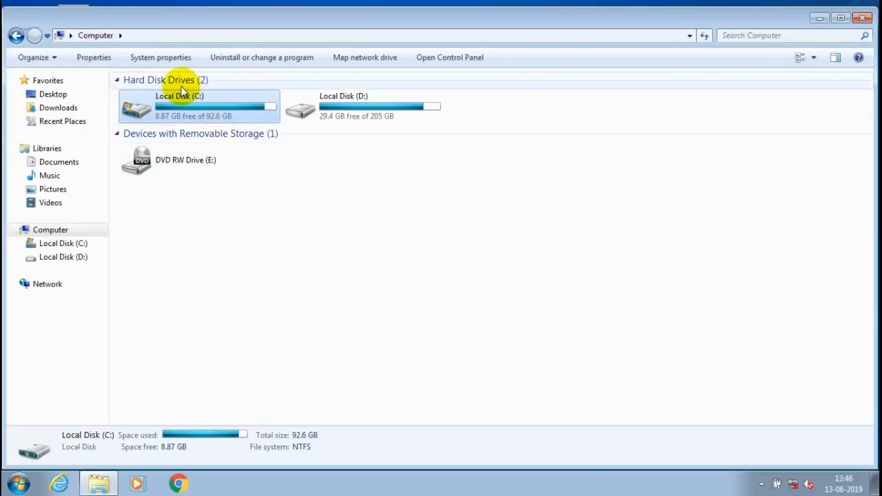
mouse_move(311, 255)
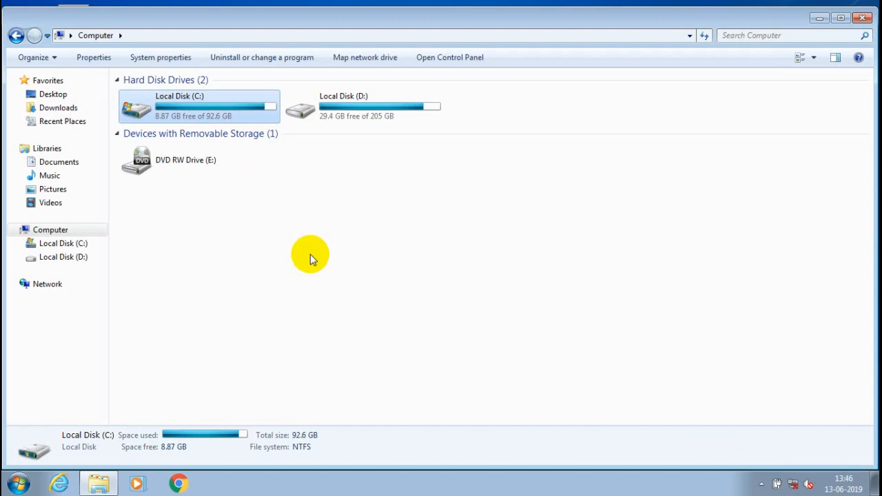
mouse_move(306, 221)
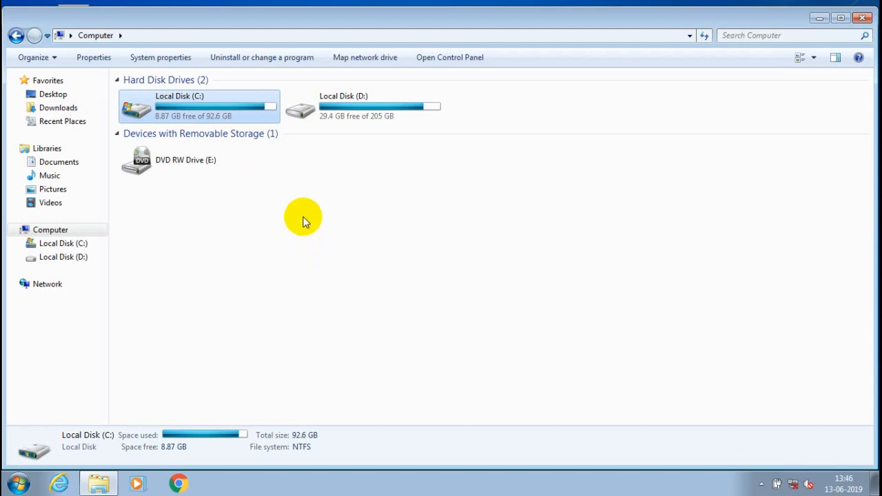
mouse_move(255, 110)
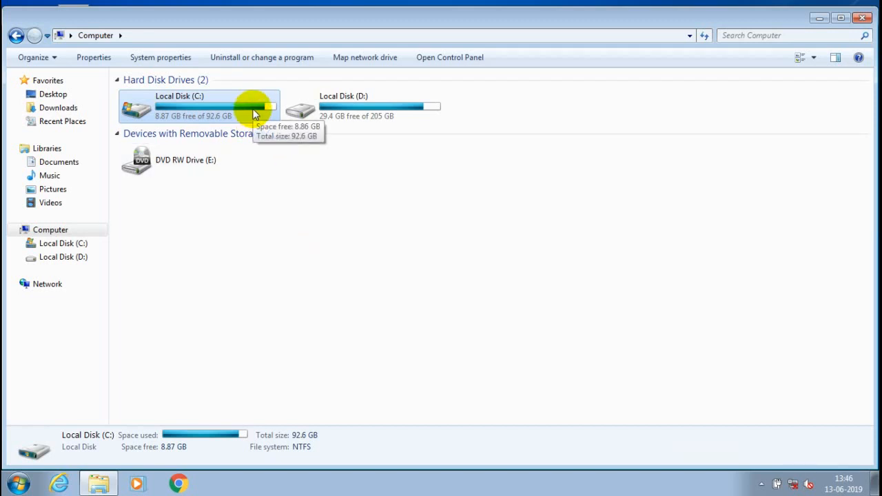
Step: Right-click Local Disk (C:) in Computer to bring up its options menu
right_click(255, 114)
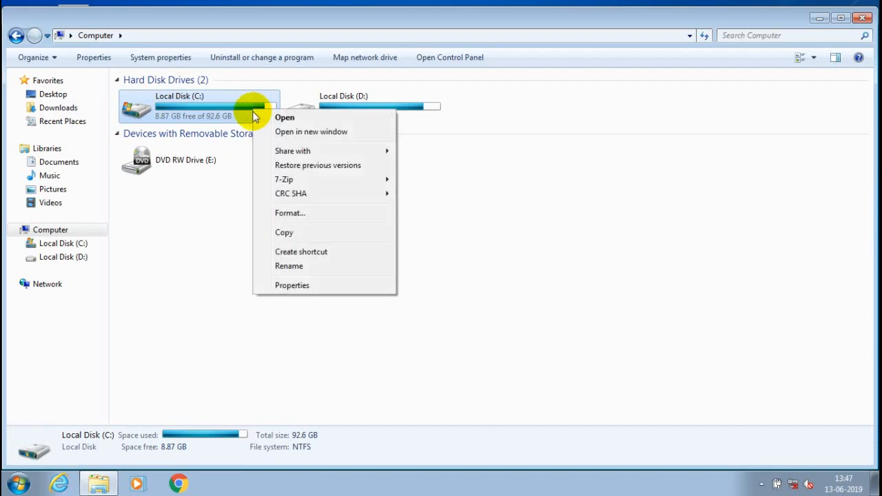
mouse_move(297, 285)
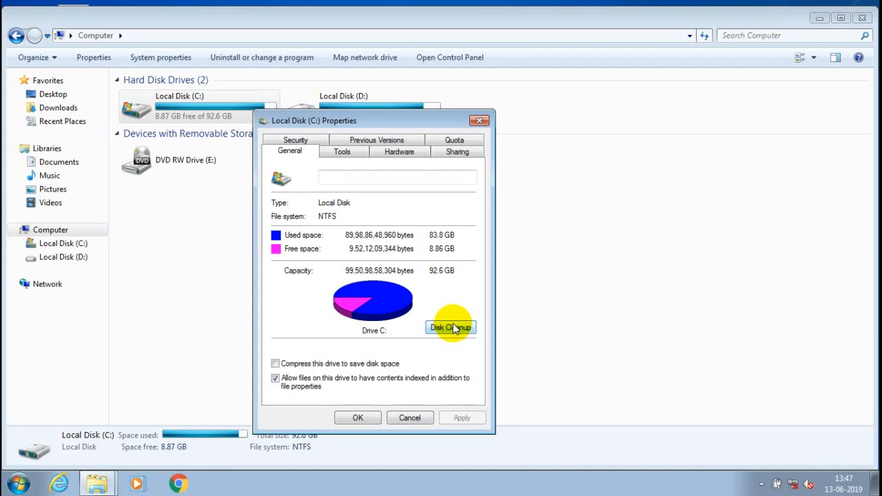
mouse_move(480, 287)
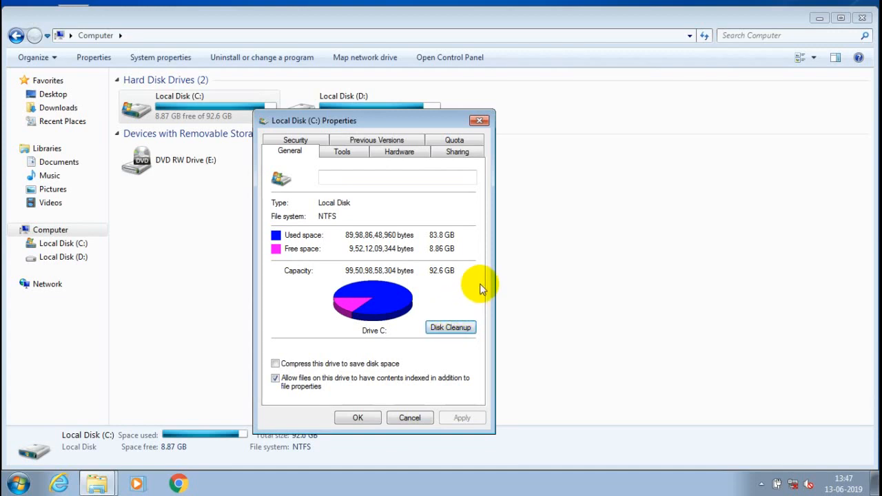
mouse_move(467, 287)
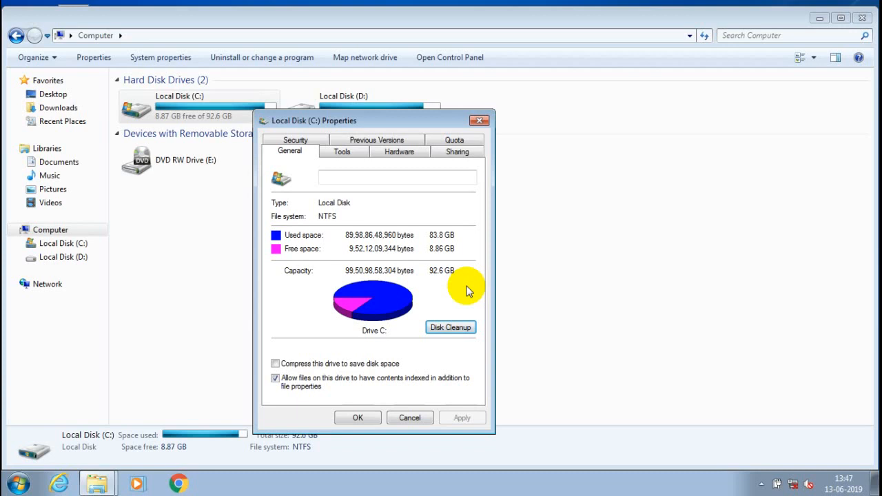
left_click(450, 327)
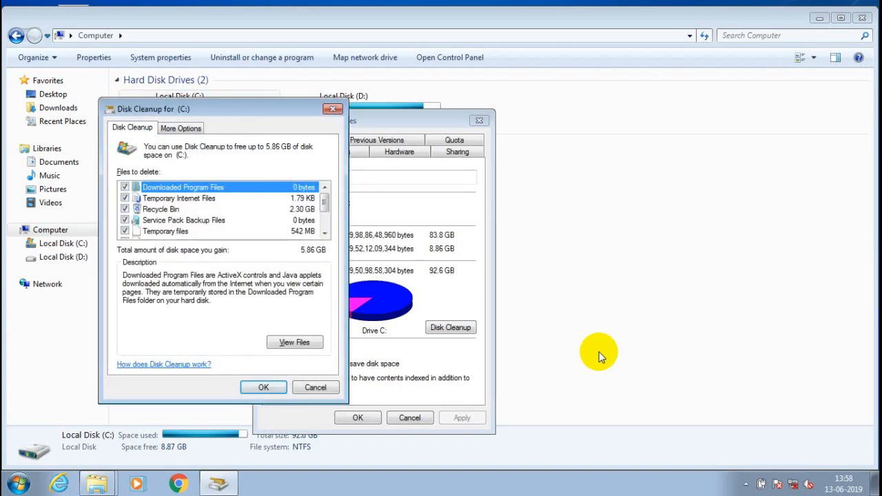
mouse_move(483, 489)
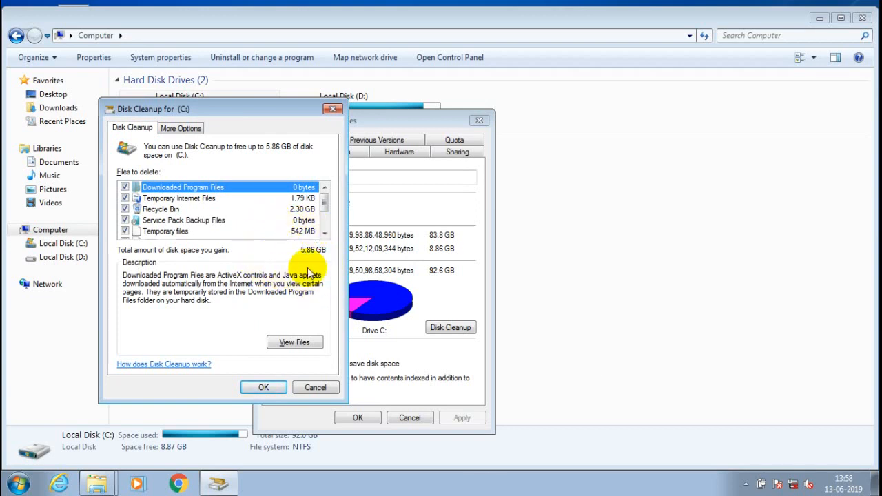
mouse_move(338, 213)
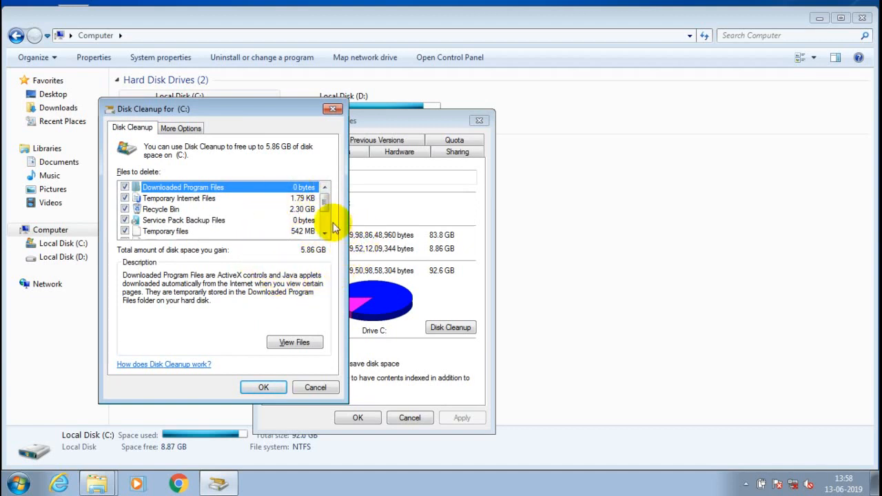
mouse_move(340, 260)
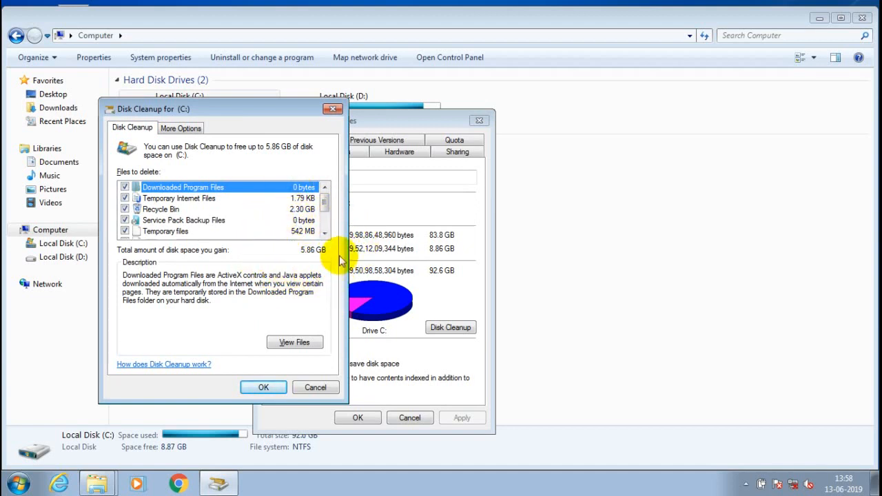
mouse_move(351, 289)
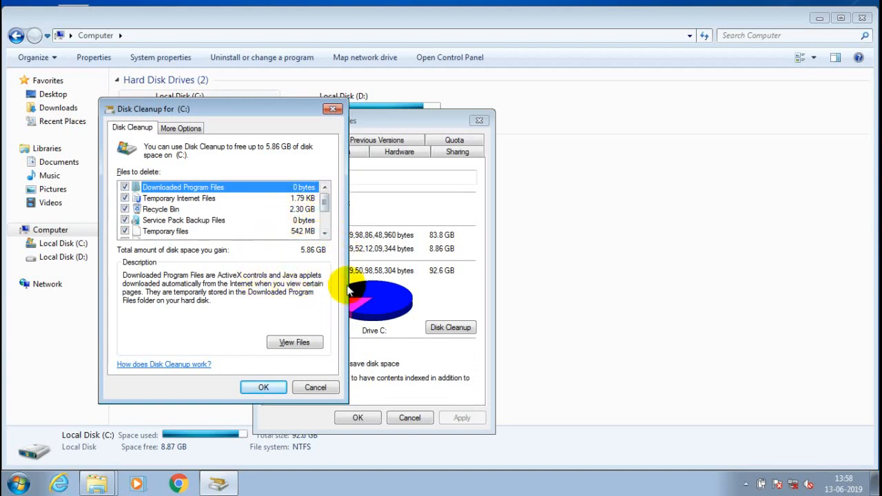
mouse_move(249, 362)
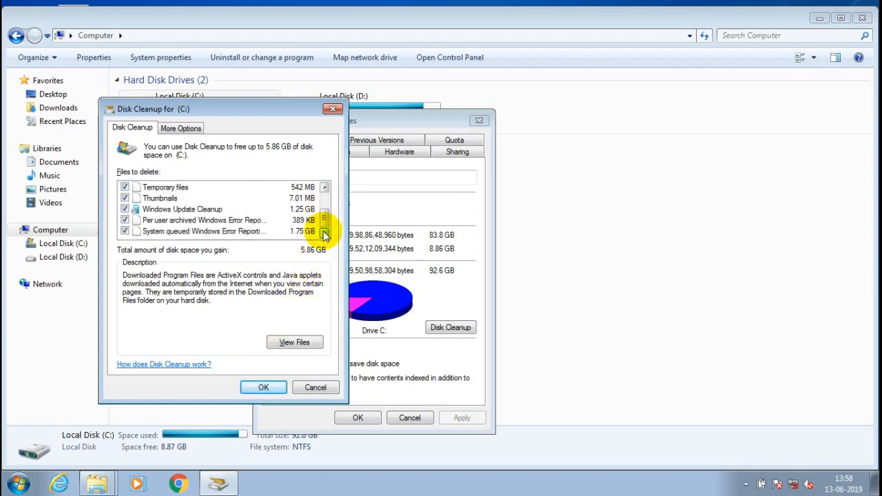
mouse_move(519, 262)
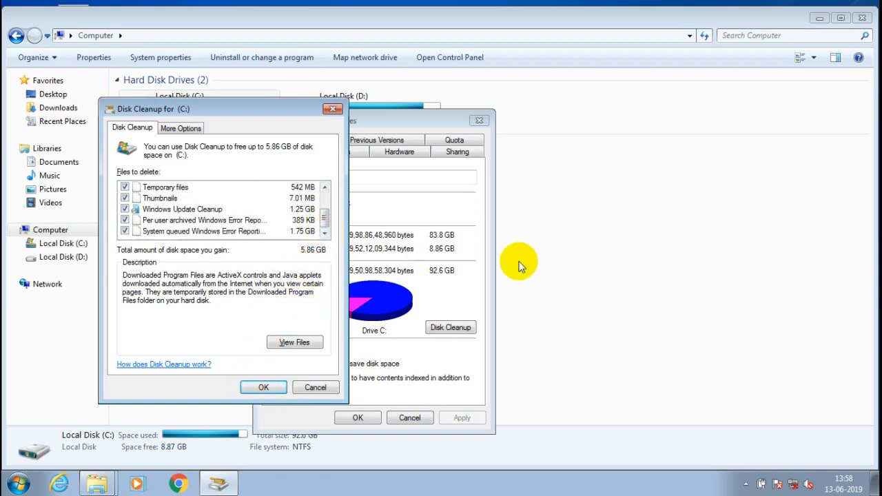
Step: Confirm Disk Cleanup to start deleting the checked file categories, including Temporary Internet Files
left_click(263, 386)
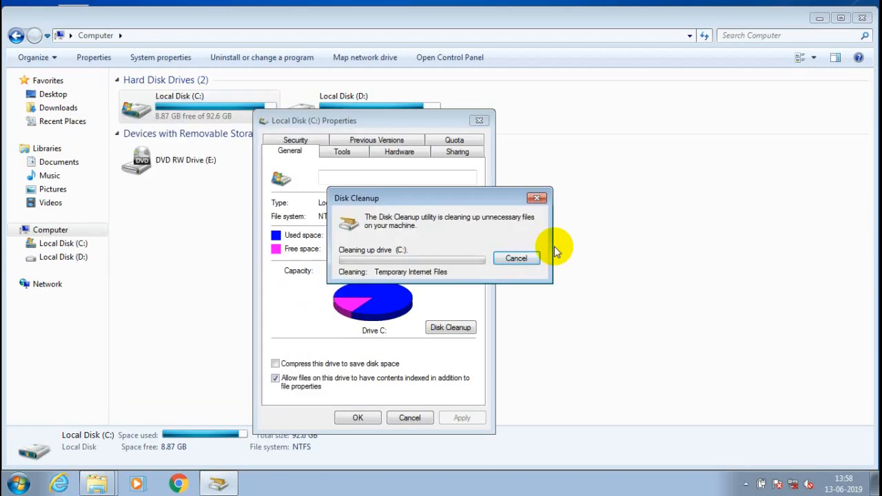
mouse_move(581, 207)
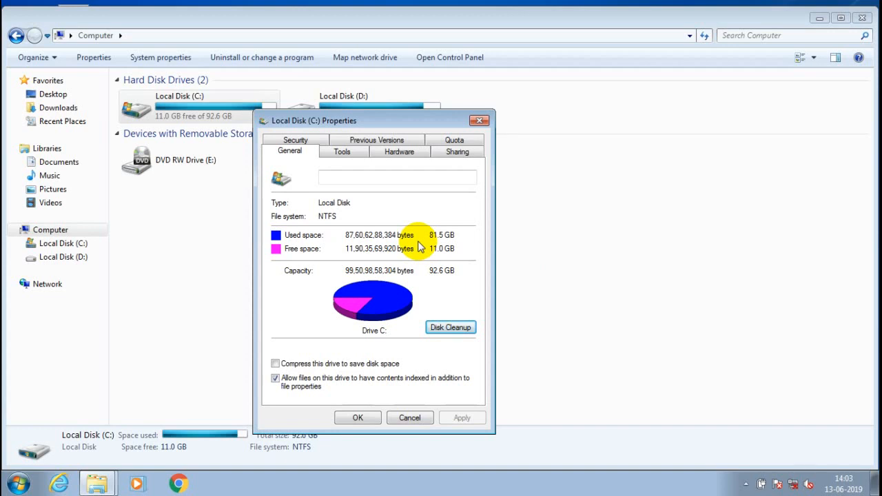
mouse_move(403, 265)
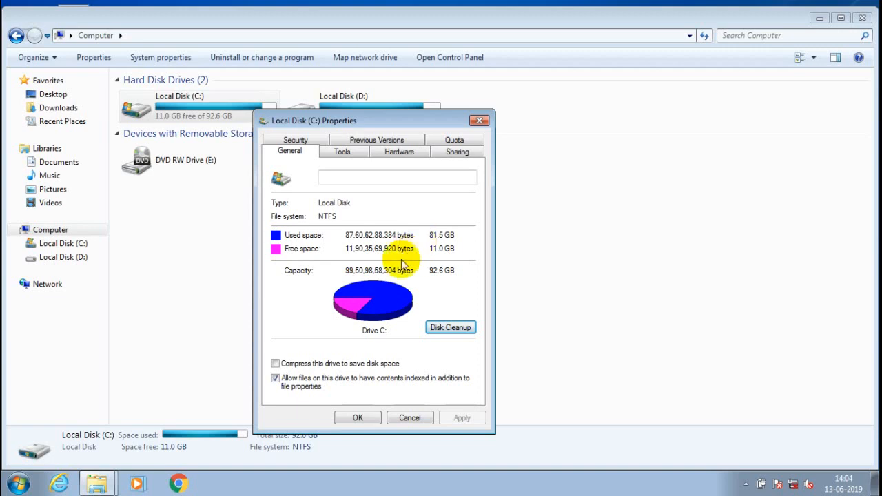
mouse_move(319, 314)
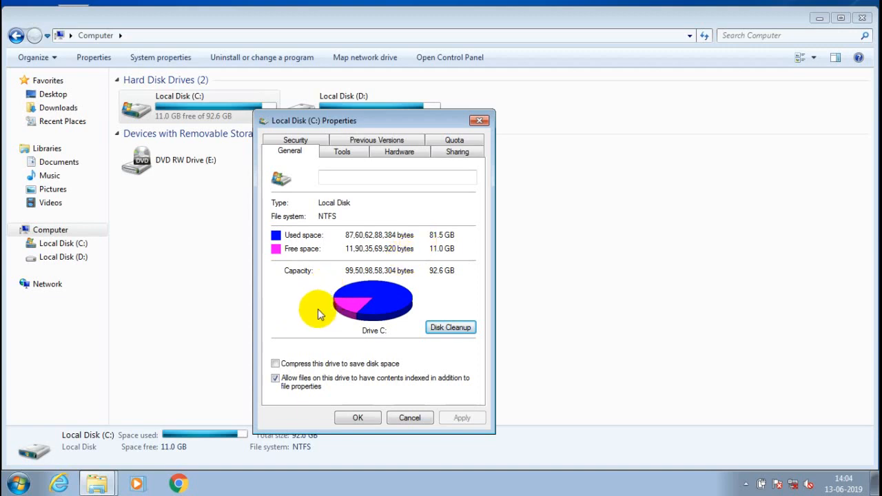
mouse_move(468, 338)
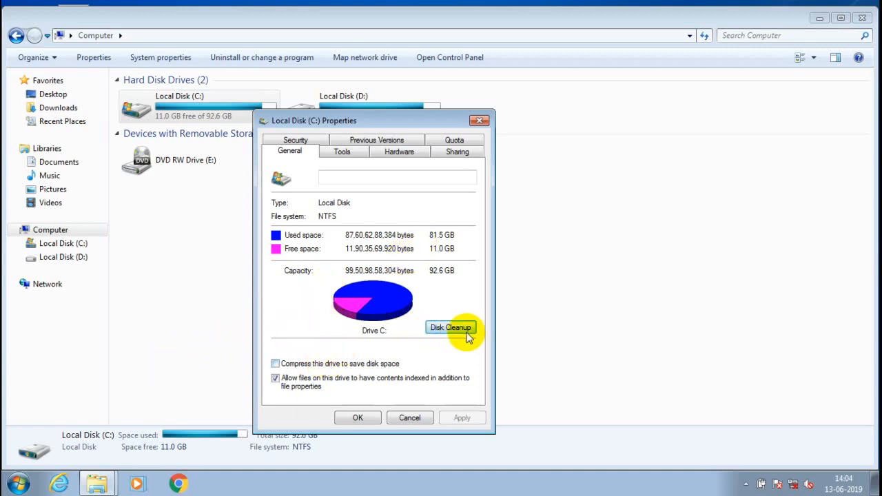
mouse_move(386, 351)
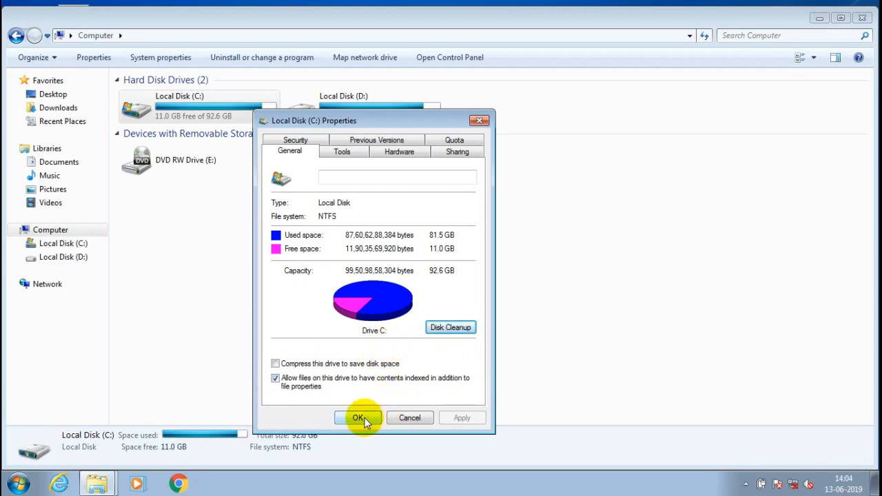
mouse_move(389, 364)
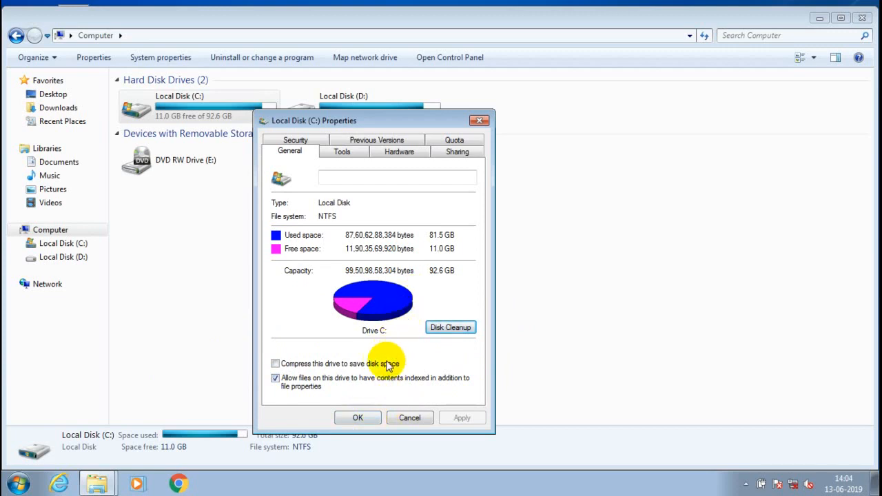